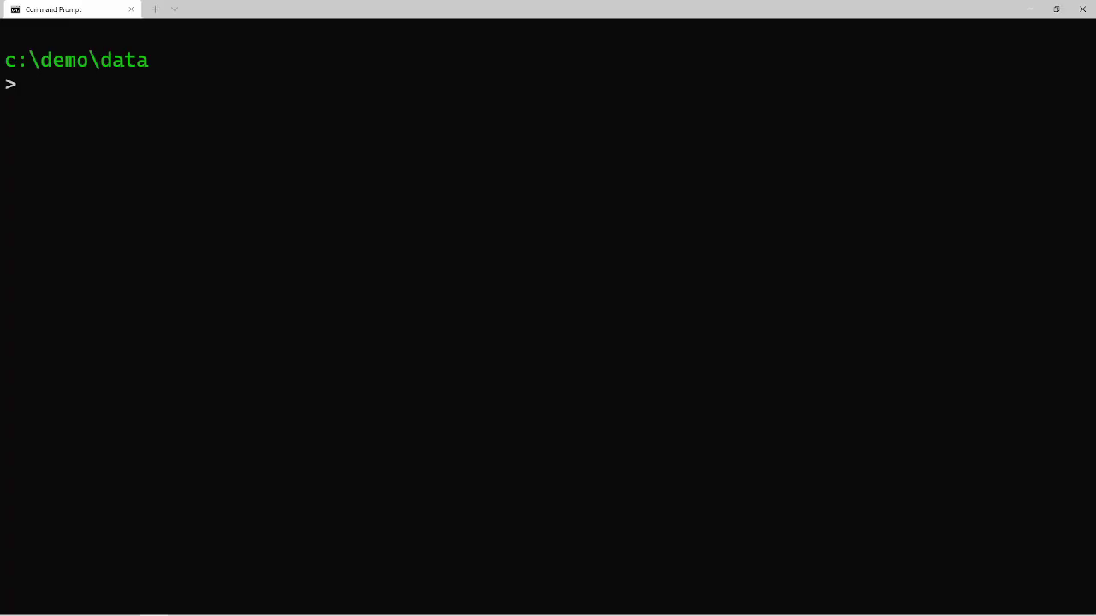
# Step: List the c:\demo\data folder with ls to confirm example.json is present
pyautogui.write('ls')
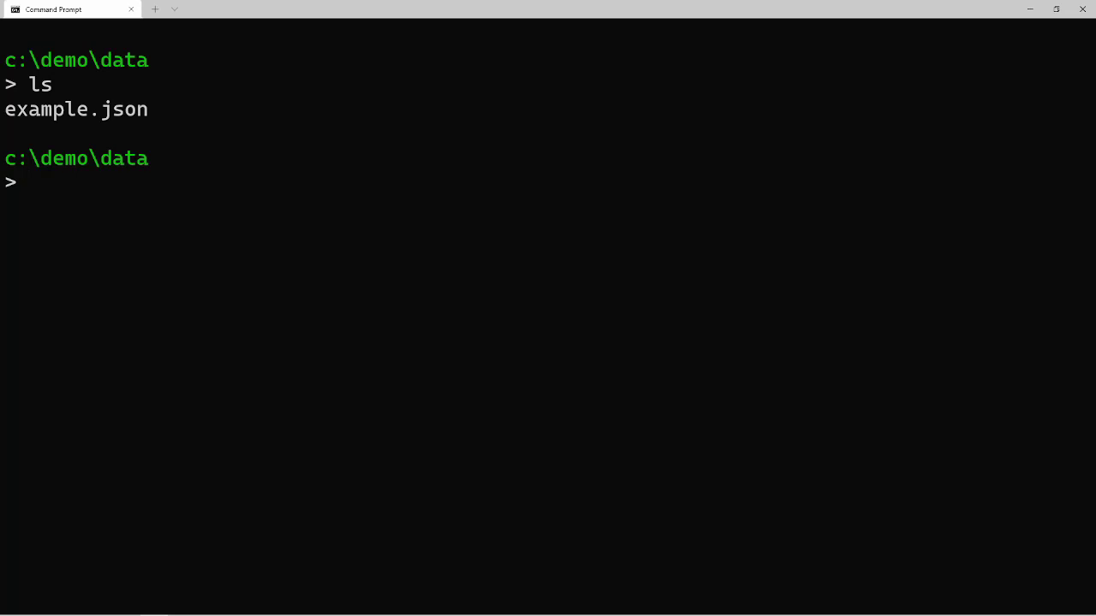
pyautogui.write('cat')
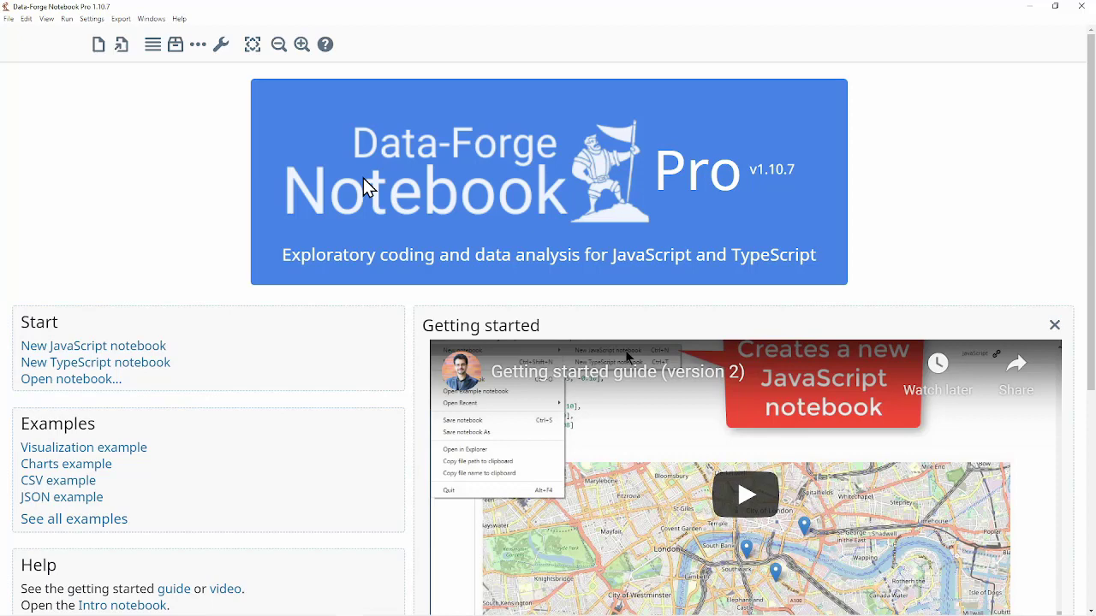
pyautogui.moveTo(84, 351)
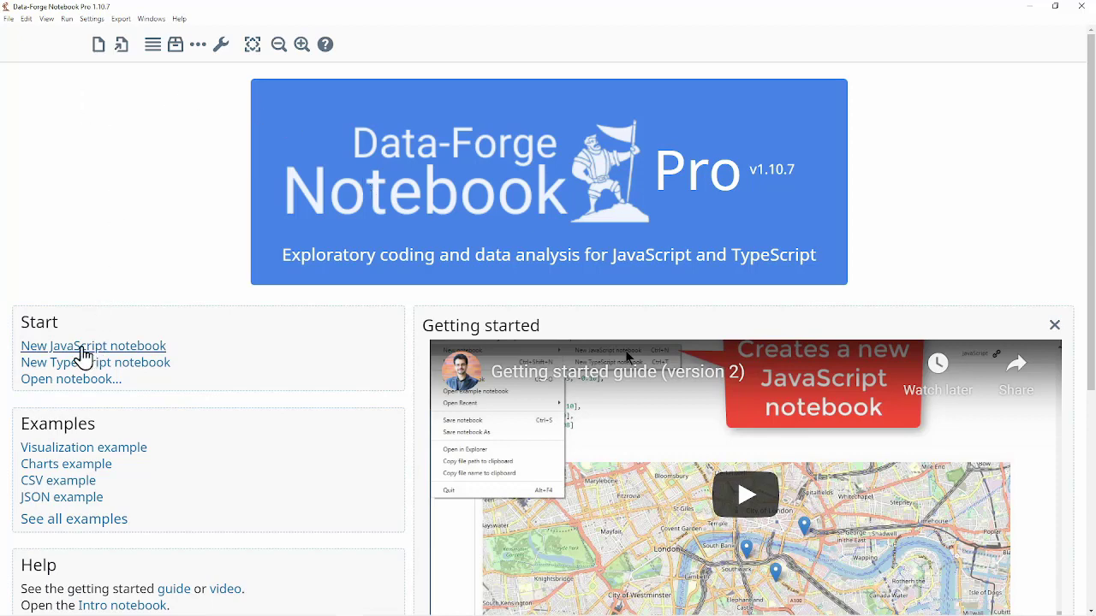
# Step: Create a new, empty JavaScript notebook from the start page
pyautogui.click(93, 346)
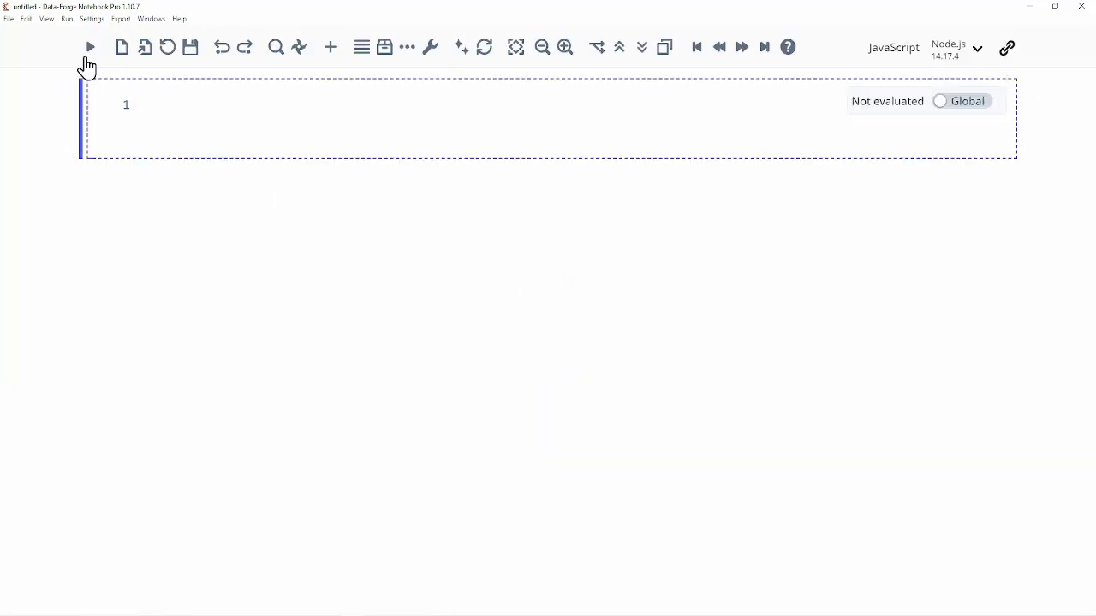
# Step: Save the empty notebook as my-notebook.notebook in c:\demo\data
pyautogui.click(8, 19)
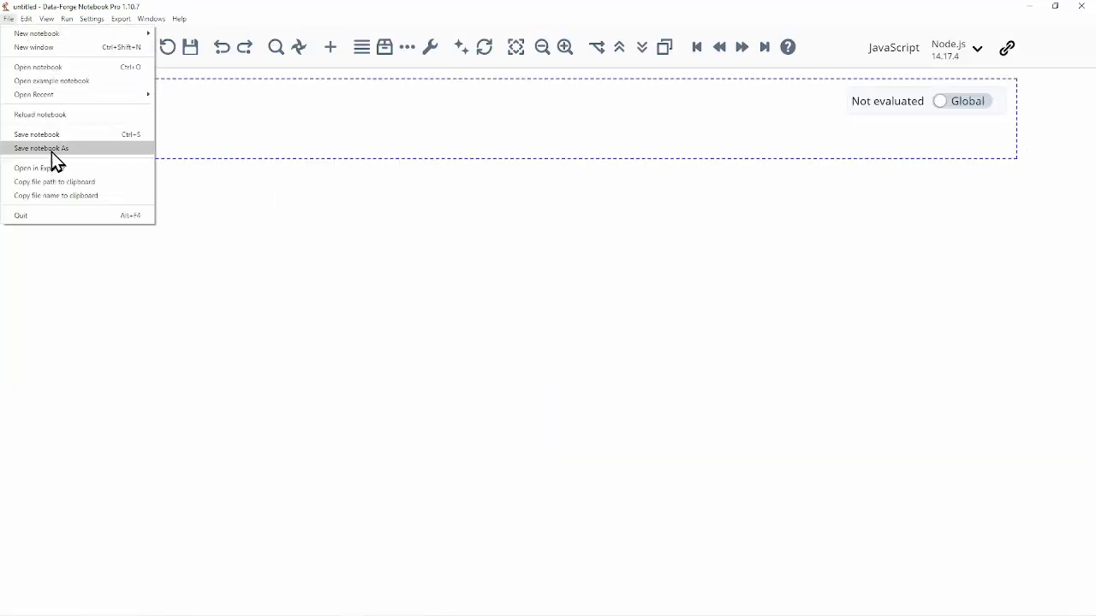
pyautogui.click(41, 148)
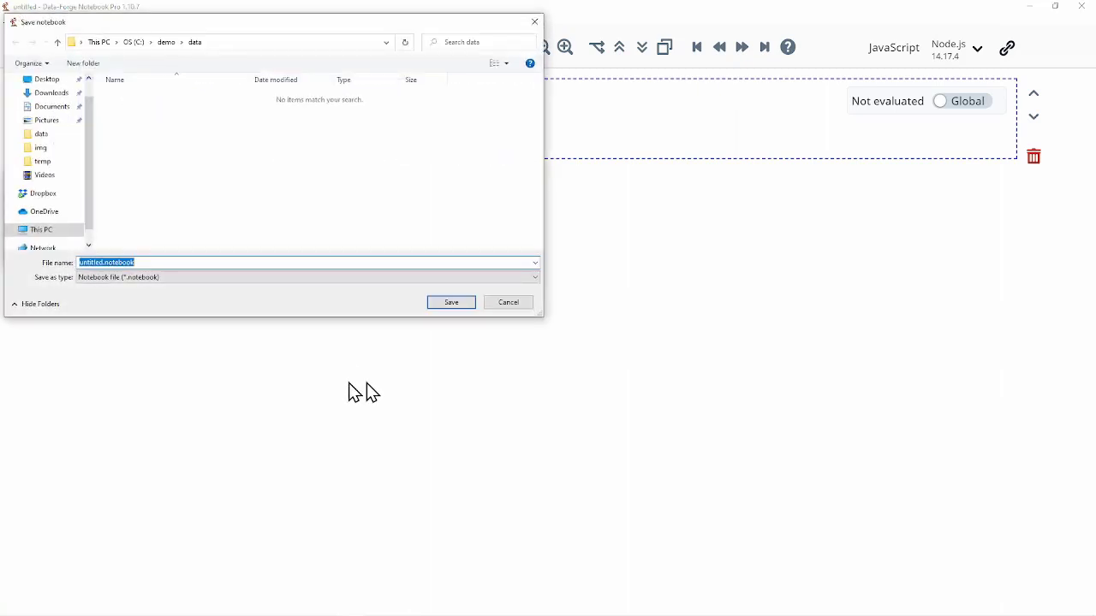
pyautogui.write('my.notebook')
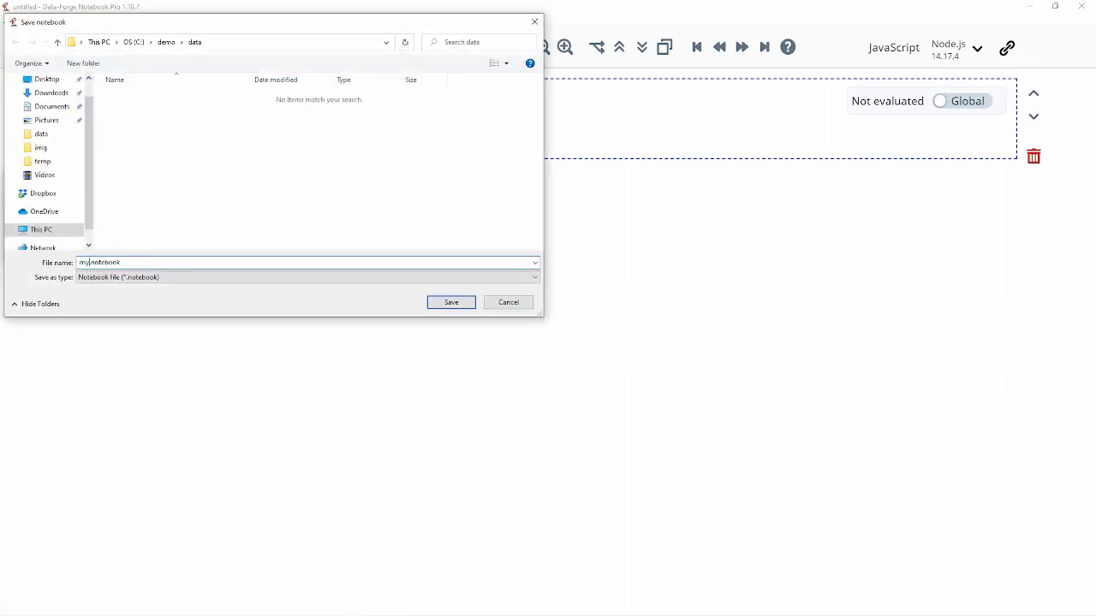
pyautogui.click(452, 302)
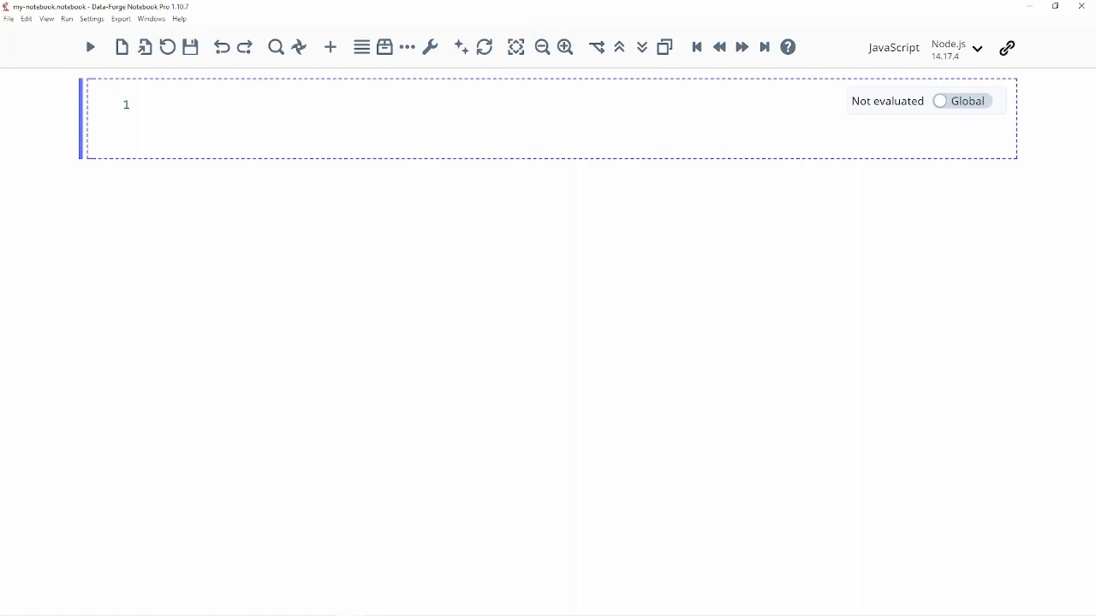
pyautogui.moveTo(480, 116)
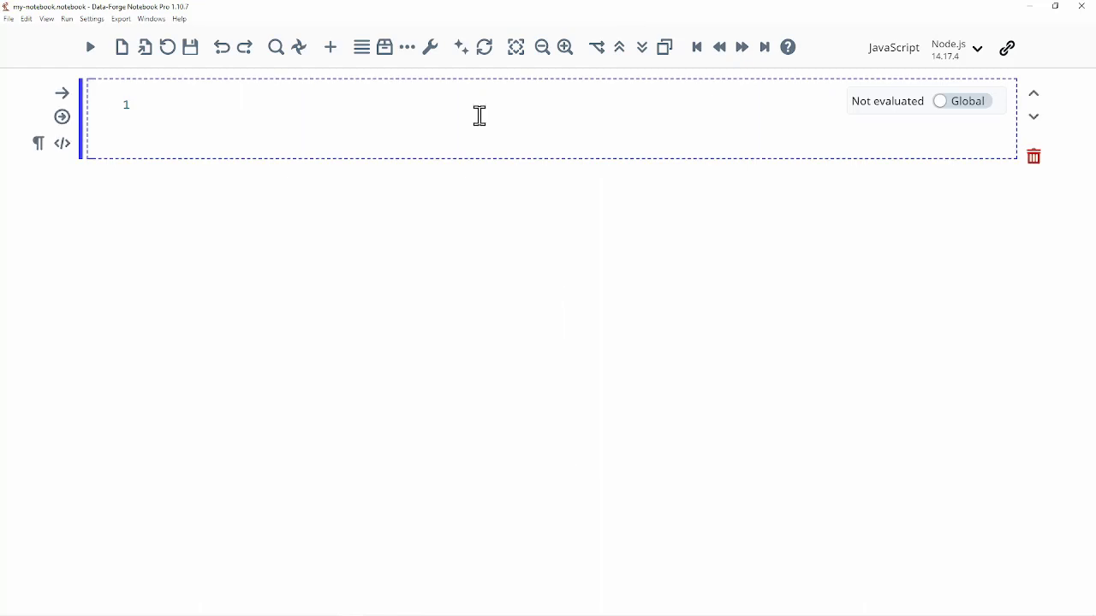
# Step: Write code requiring datakit, reading "./example.json" into data with datakit.readJson, and logging data
pyautogui.write('const datakit =')
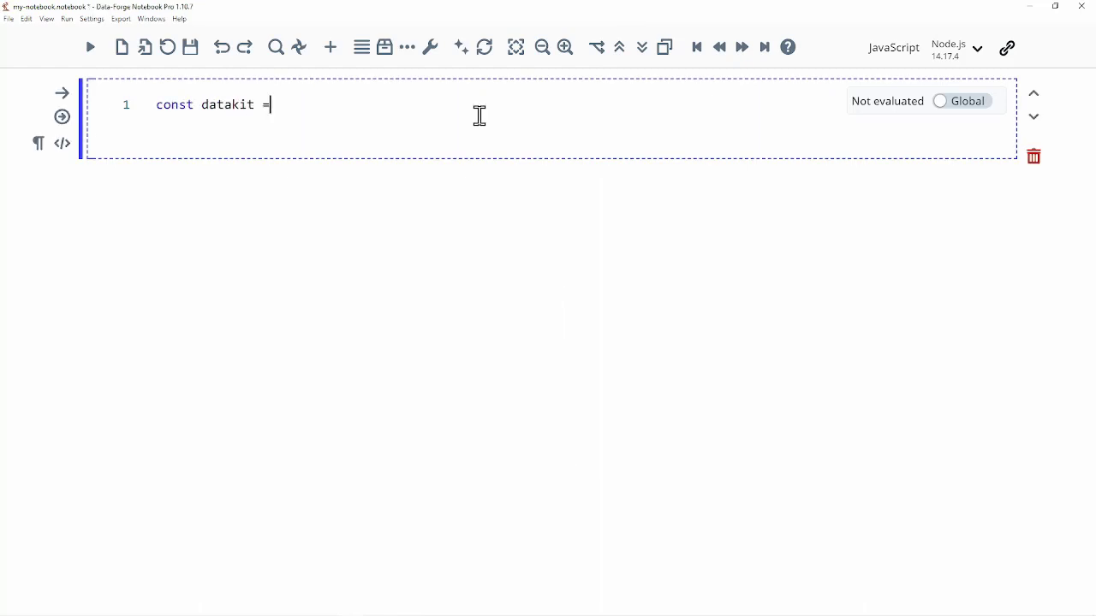
pyautogui.write('require("datakit");')
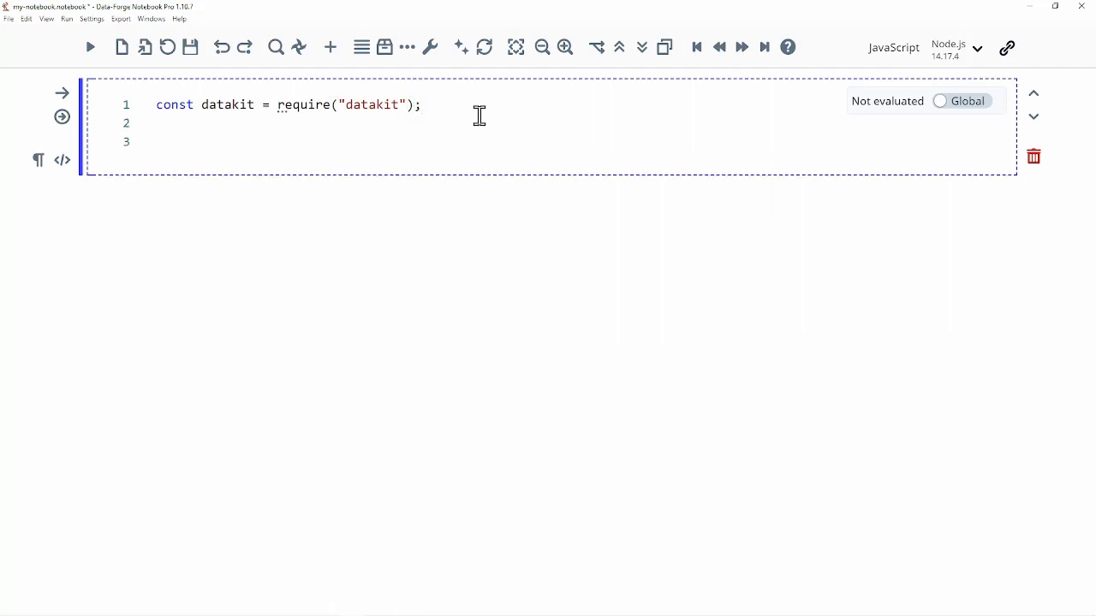
pyautogui.write('datakit.')
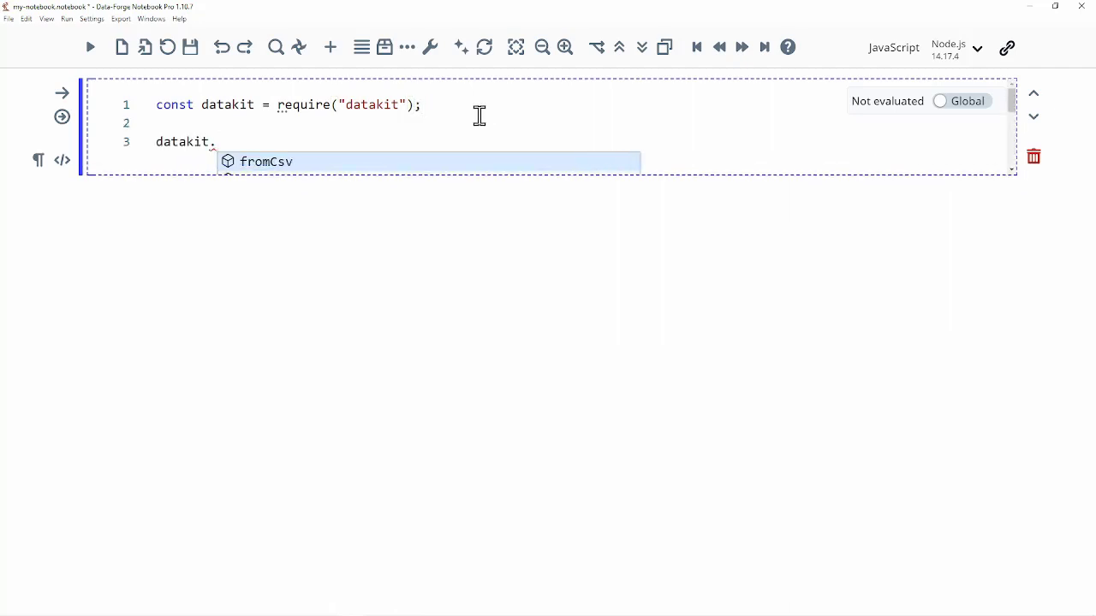
pyautogui.write('readJson()')
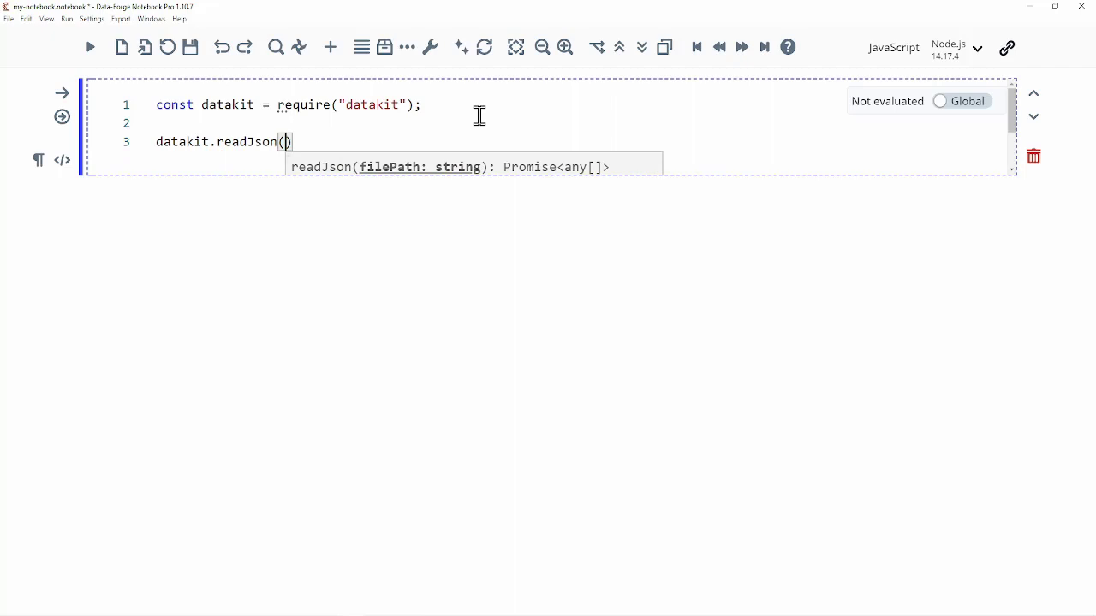
pyautogui.write('"./e"')
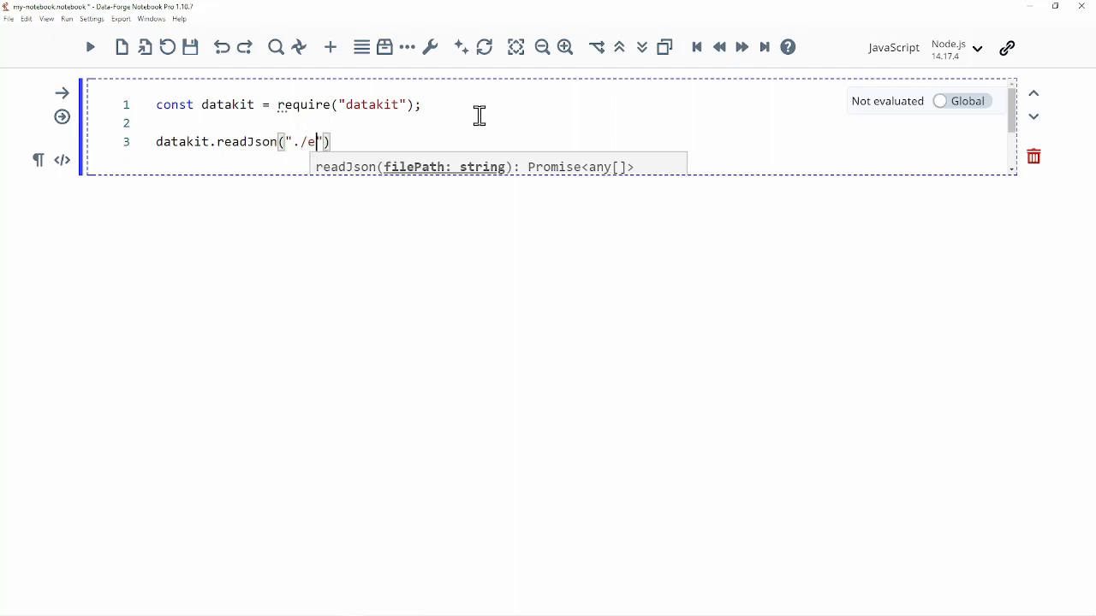
pyautogui.write('xample.json')
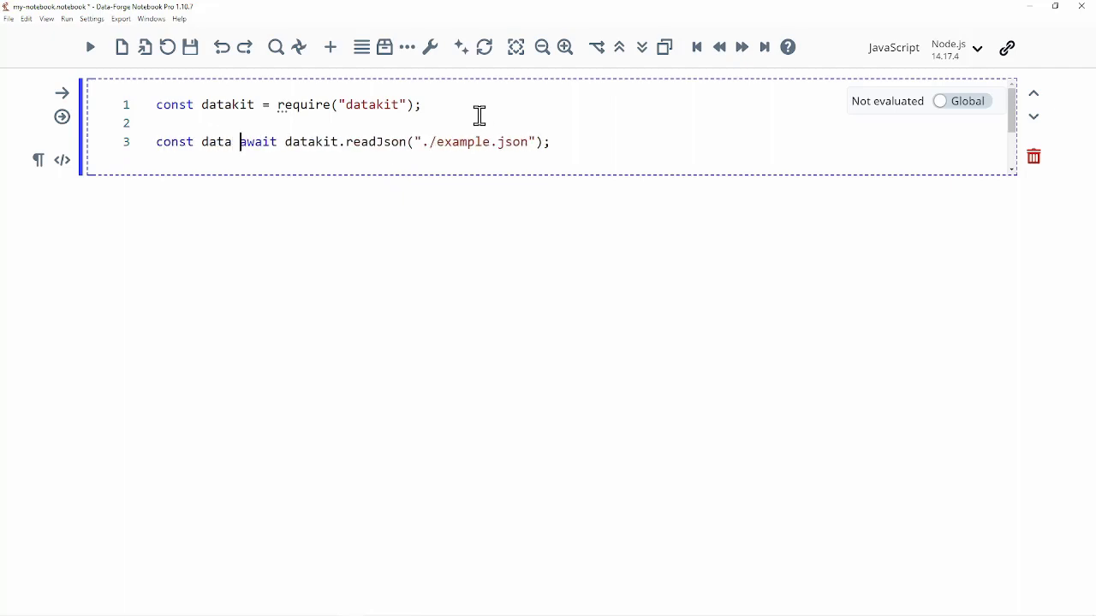
pyautogui.write('=')
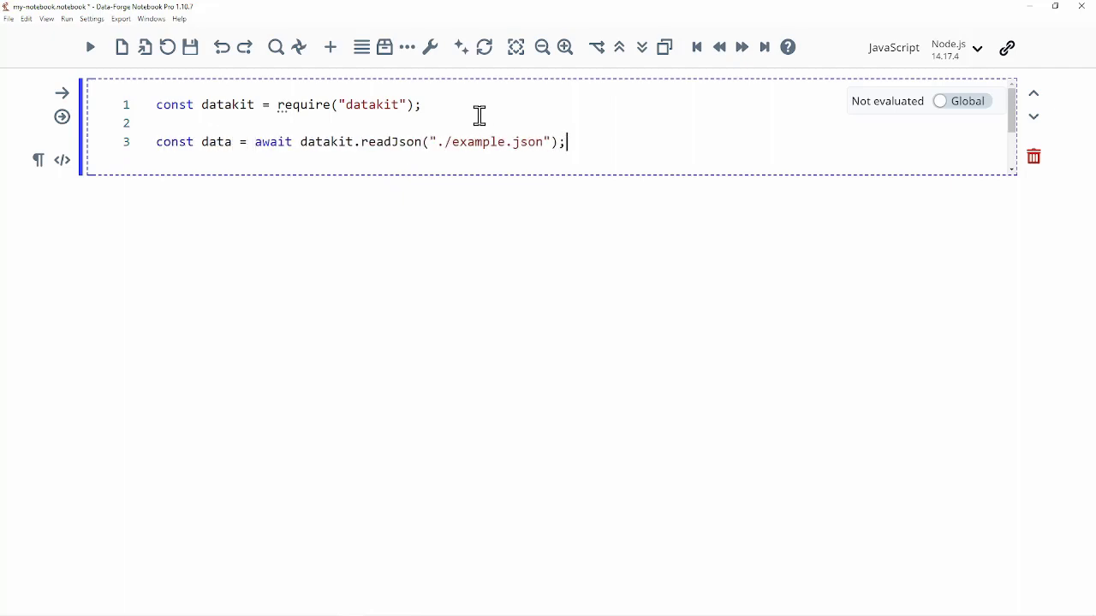
pyautogui.write('console.log')
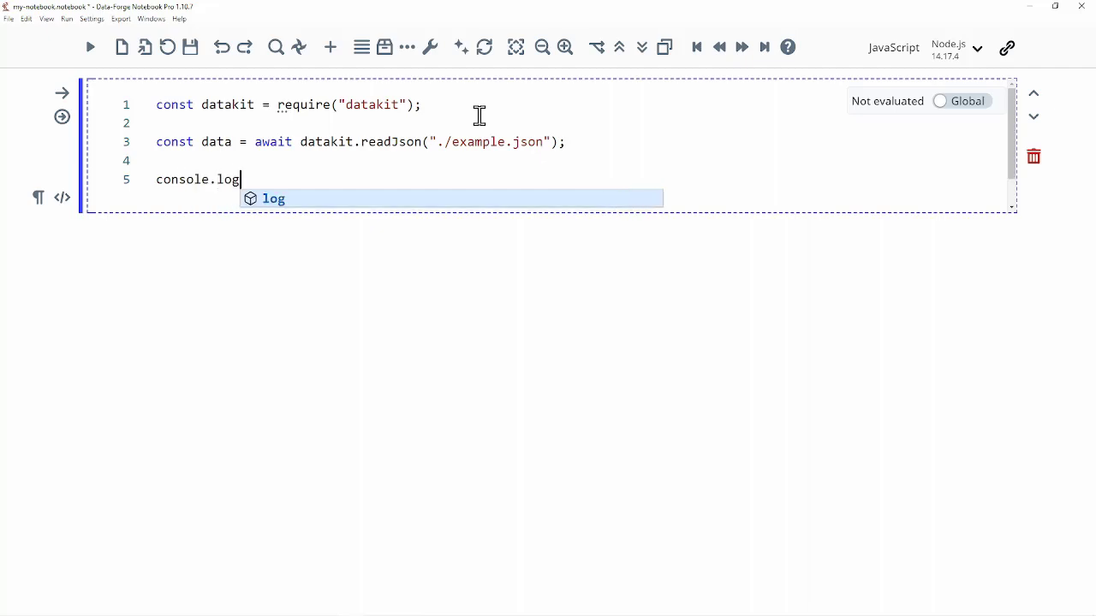
pyautogui.write('(data);')
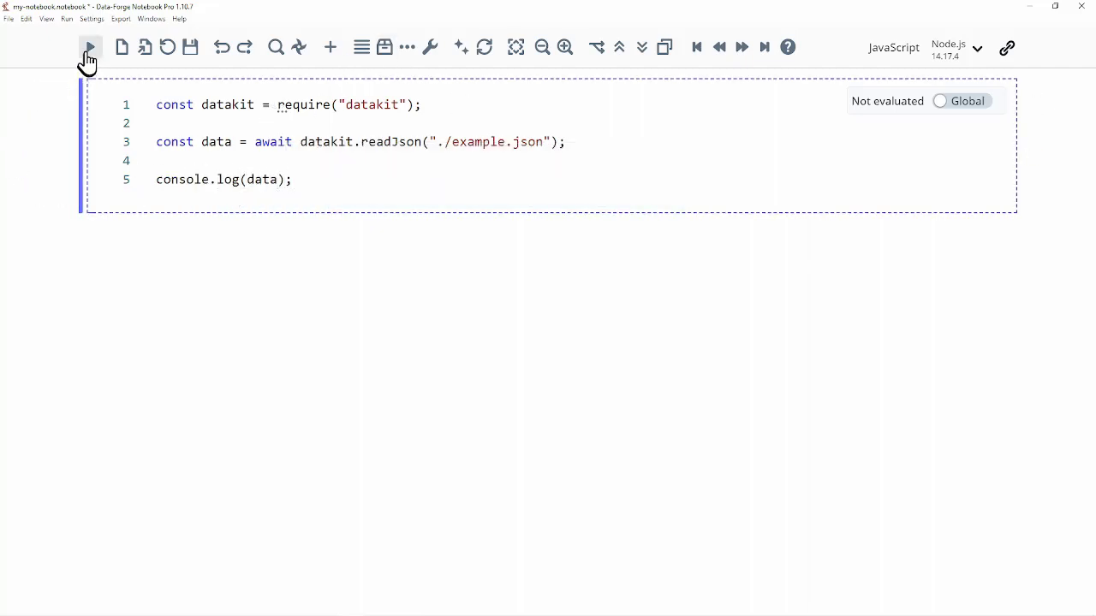
# Step: Run the cell and scroll through the printed example.json records for Alex, Bert and others
pyautogui.click(89, 47)
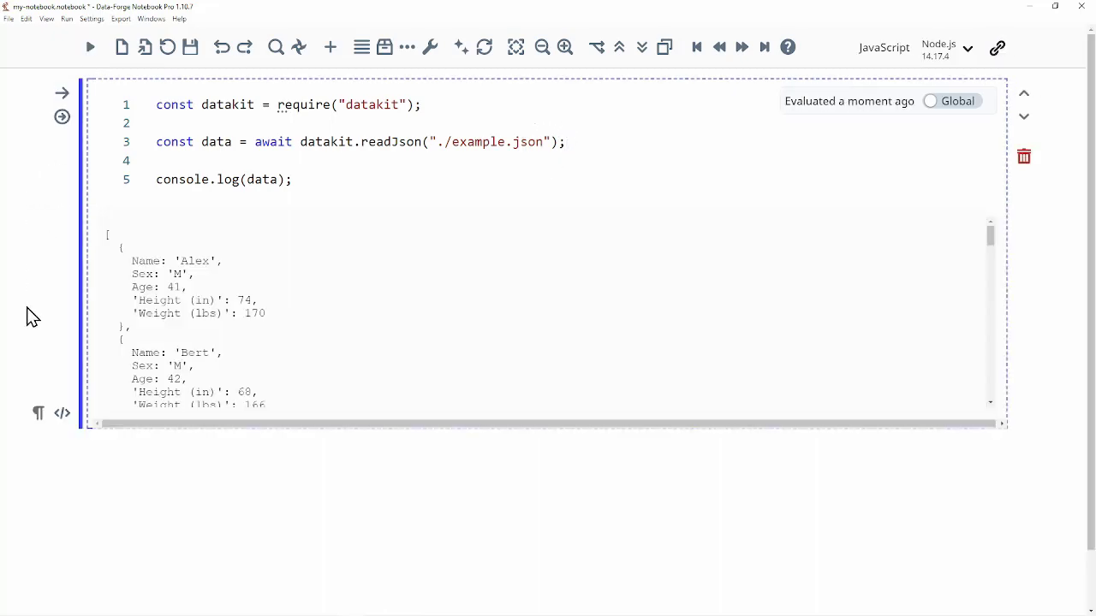
pyautogui.moveTo(238, 395)
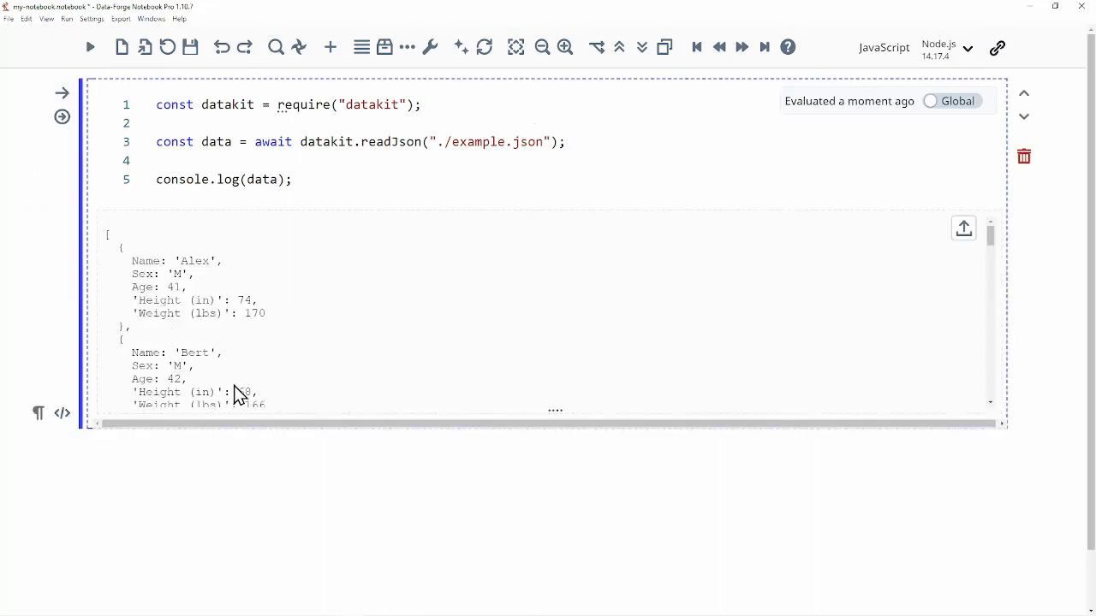
pyautogui.scroll(-3)
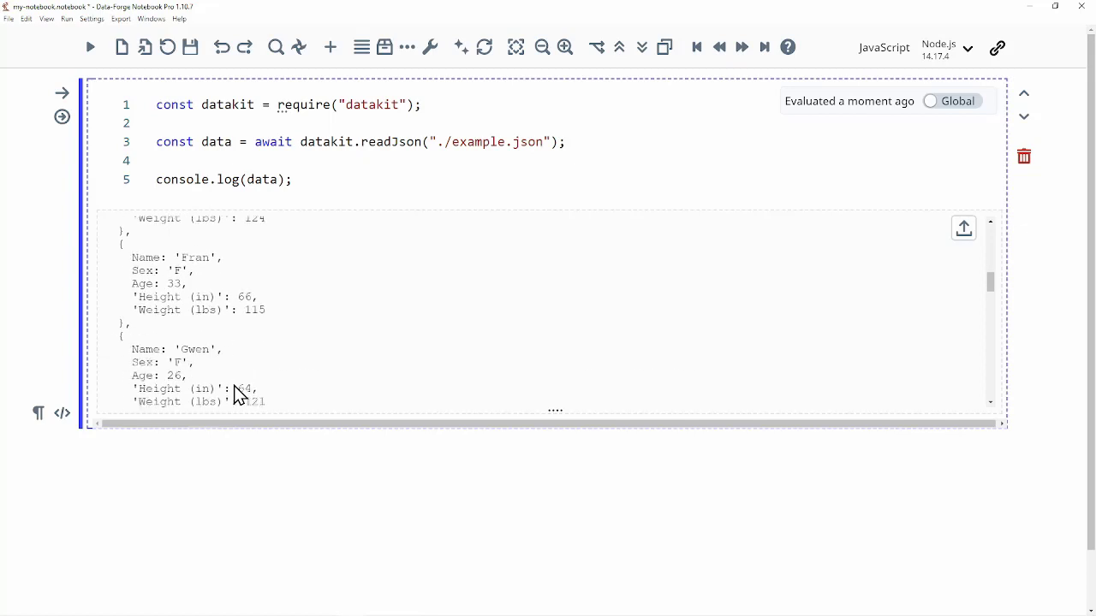
pyautogui.doubleClick(224, 180)
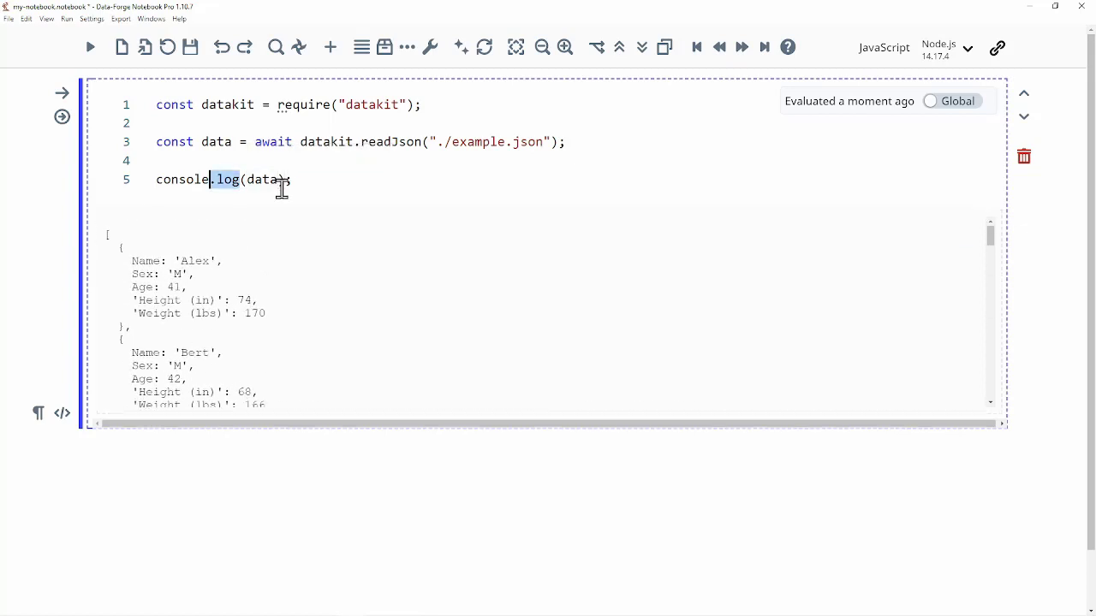
# Step: Change console.log to display.table and rerun, showing a Name/Sex/Age/Height/Weight table
pyautogui.write('display.')
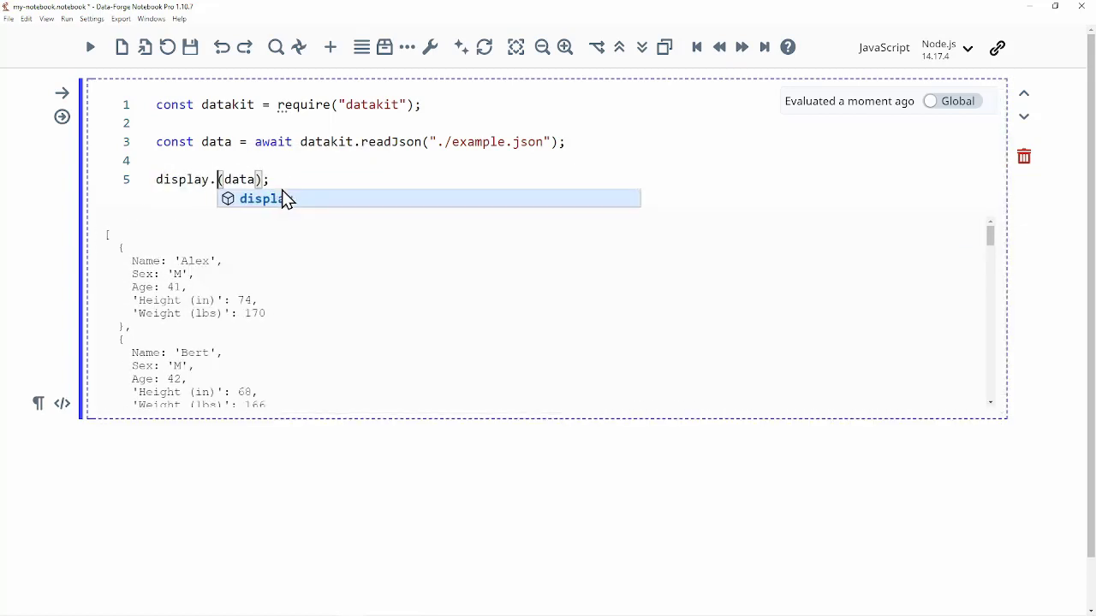
pyautogui.write('table')
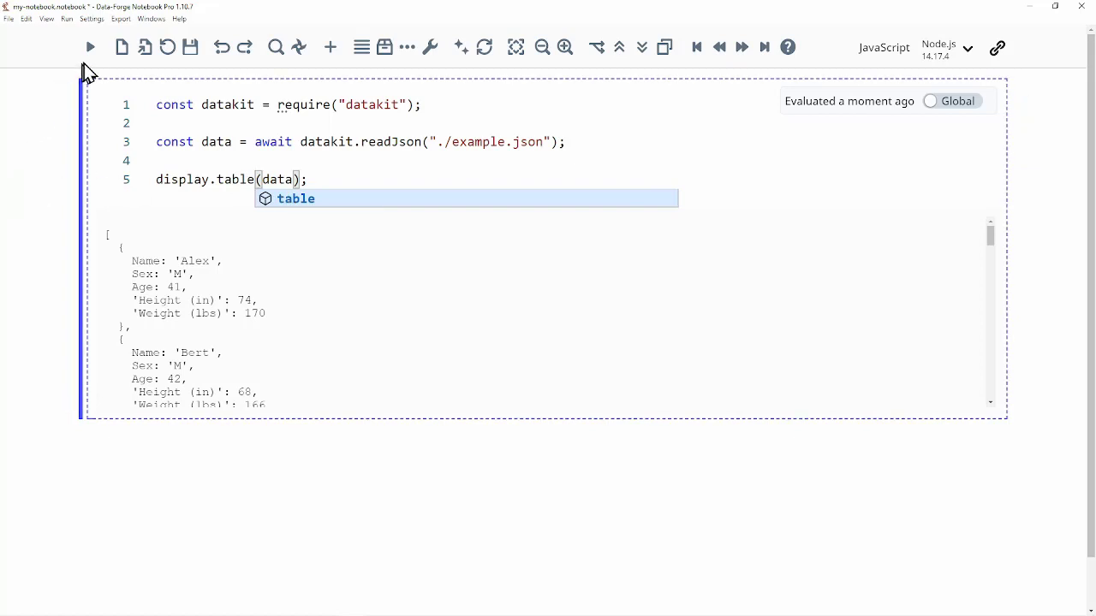
pyautogui.click(90, 48)
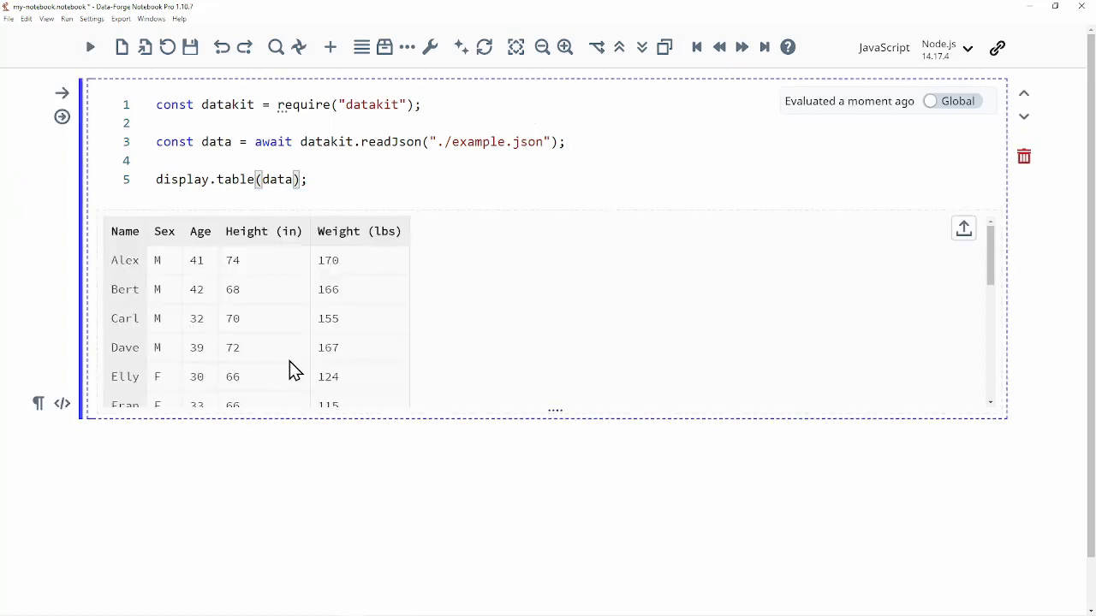
pyautogui.scroll(-3)
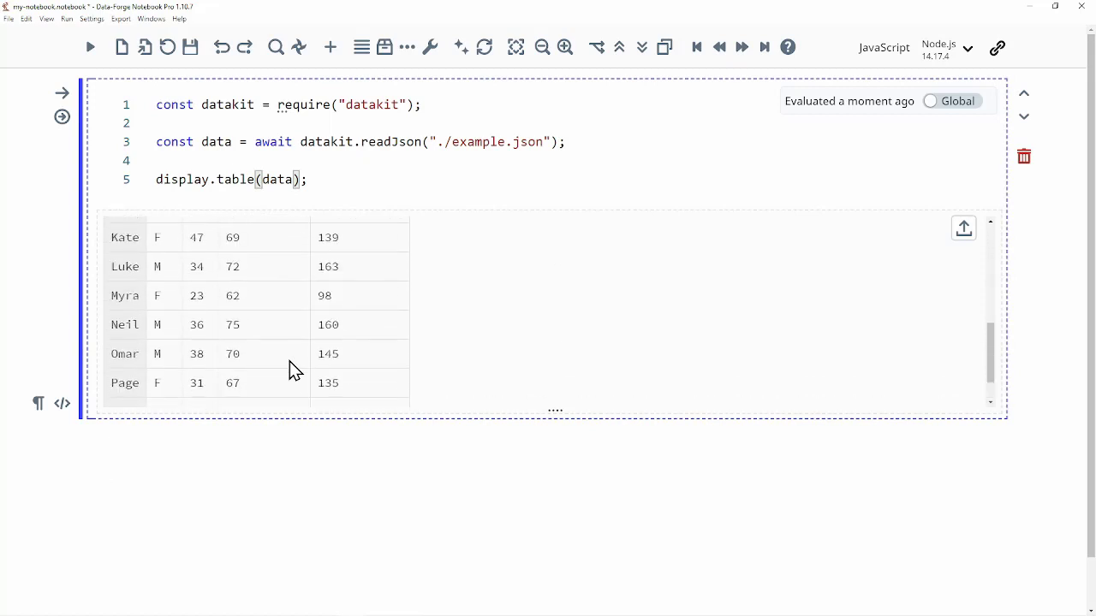